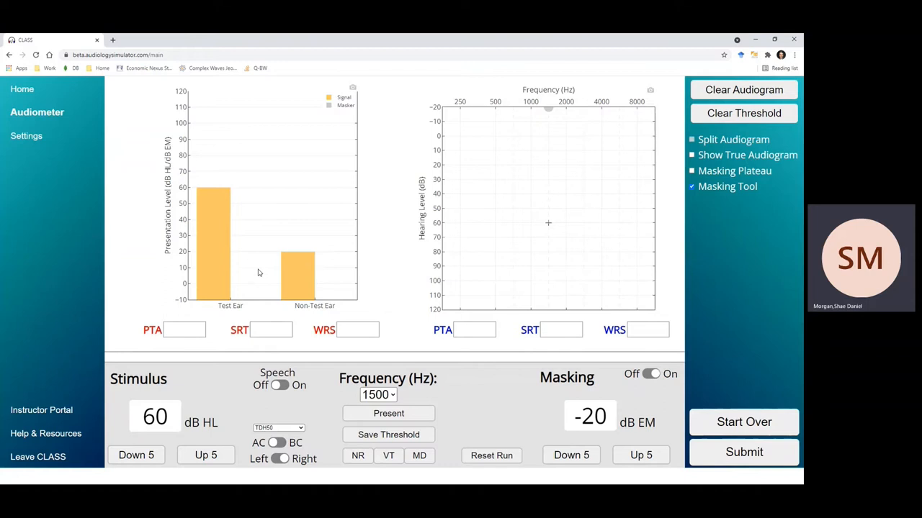
pyautogui.moveTo(476, 228)
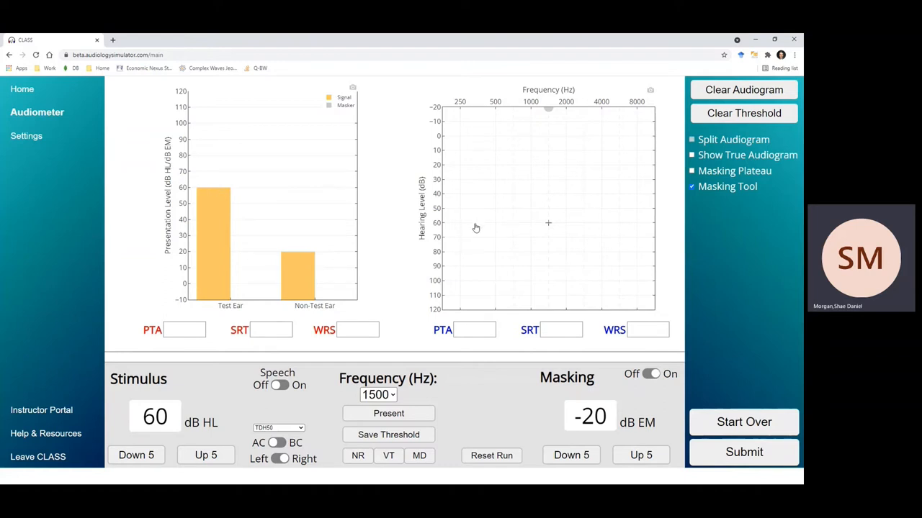
pyautogui.moveTo(551, 225)
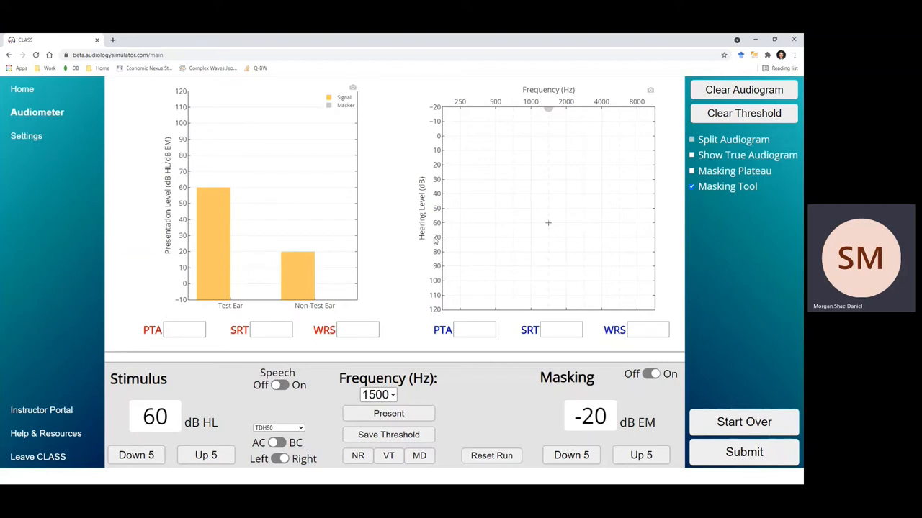
pyautogui.moveTo(247, 227)
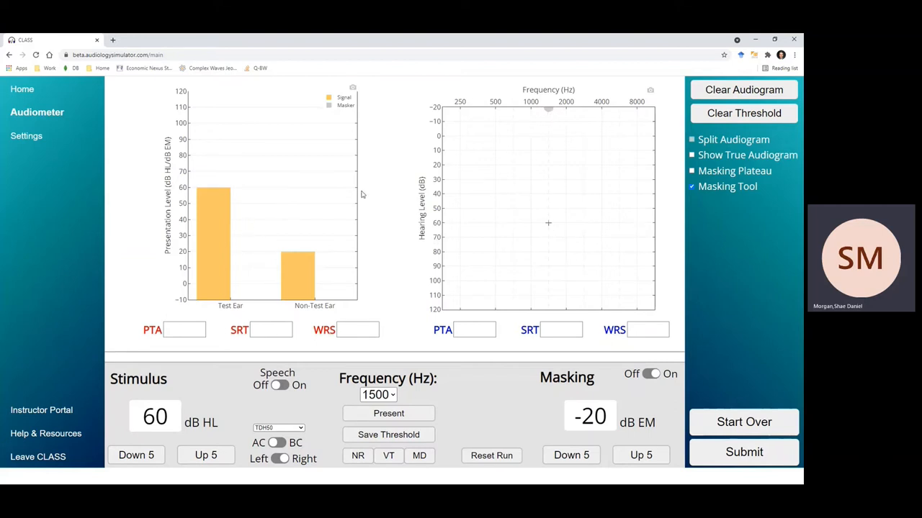
pyautogui.moveTo(218, 200)
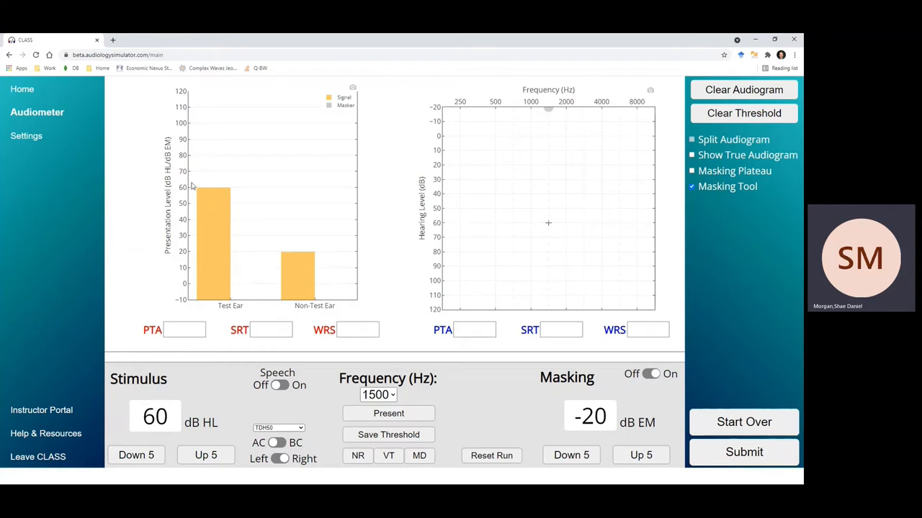
pyautogui.moveTo(212, 199)
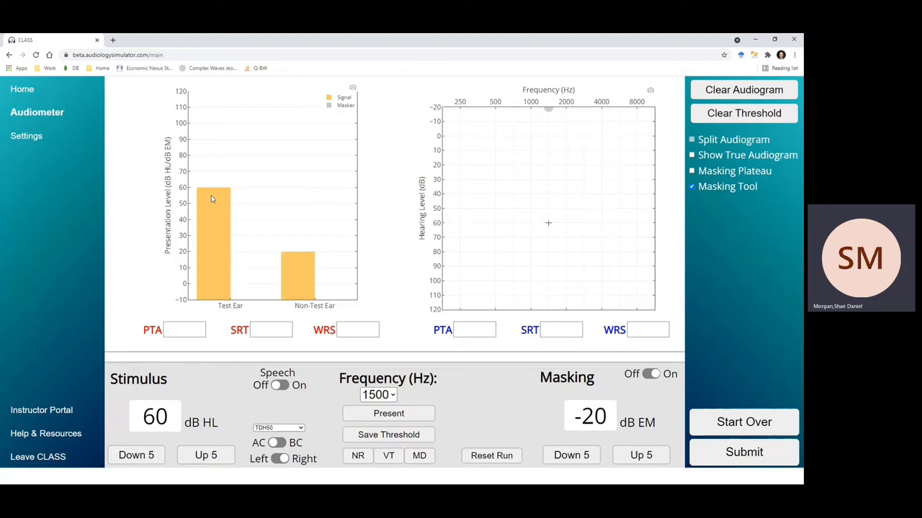
pyautogui.moveTo(218, 198)
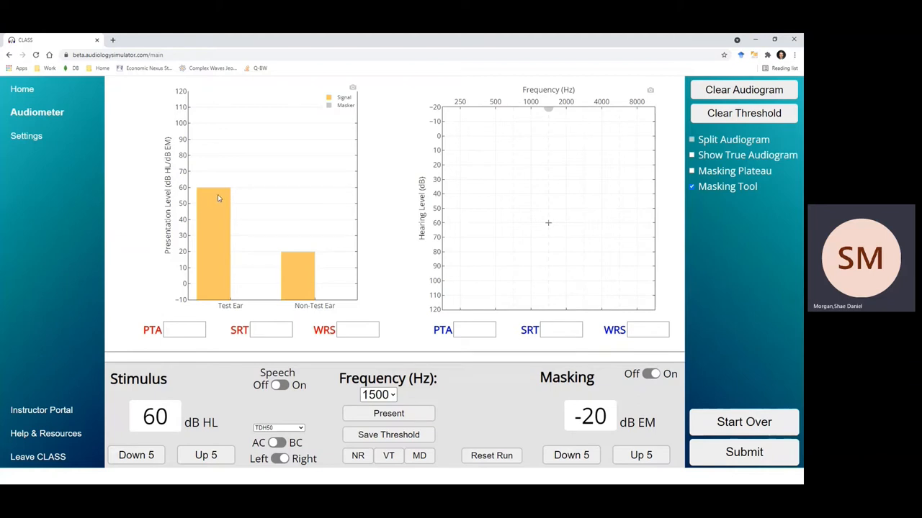
pyautogui.moveTo(224, 197)
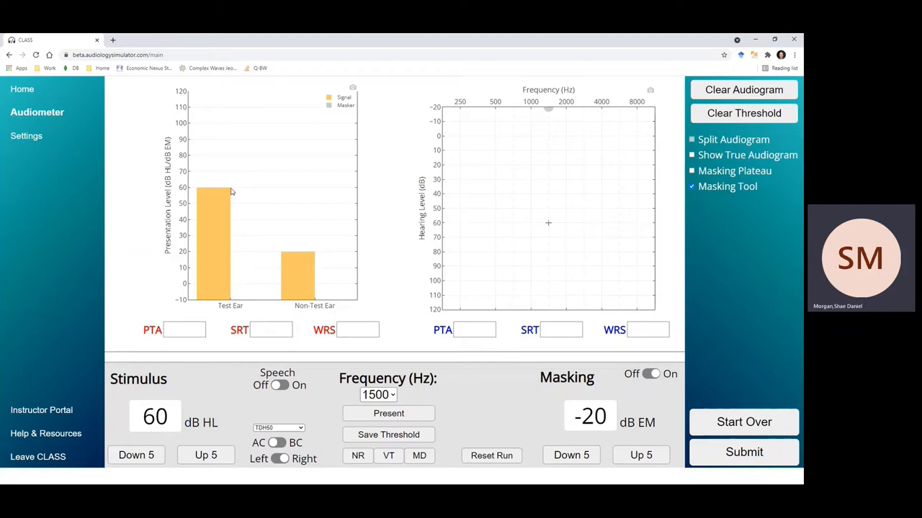
pyautogui.moveTo(284, 255)
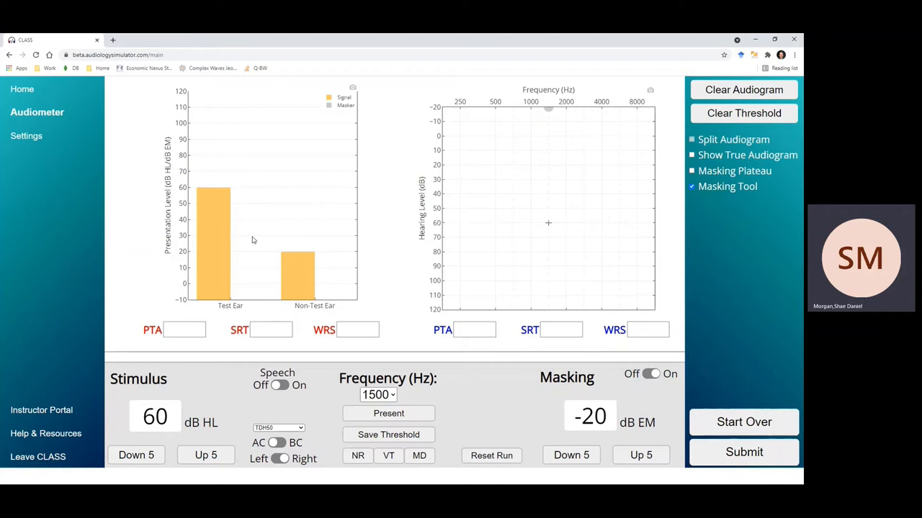
pyautogui.moveTo(228, 221)
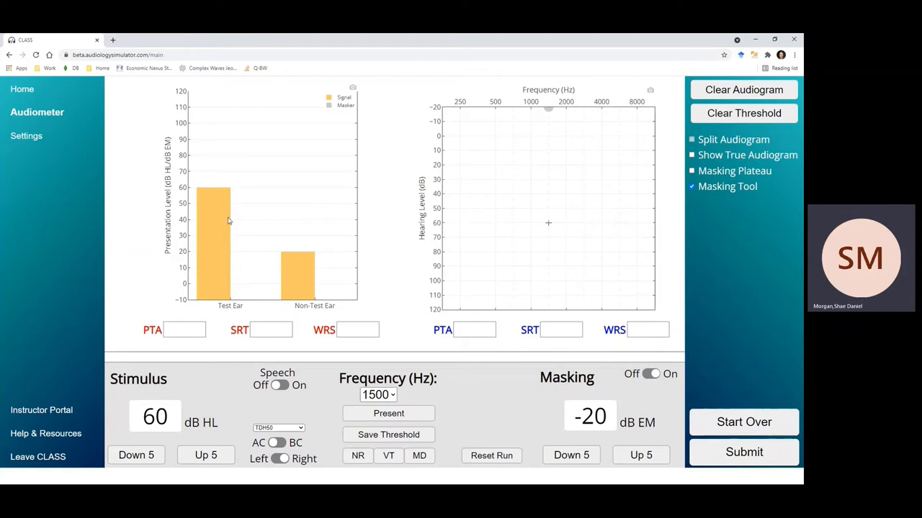
pyautogui.moveTo(230, 214)
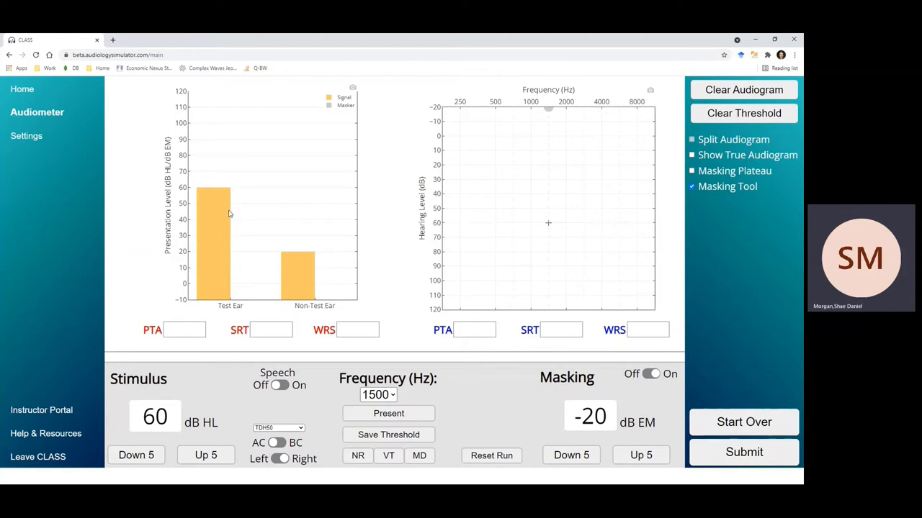
pyautogui.moveTo(204, 200)
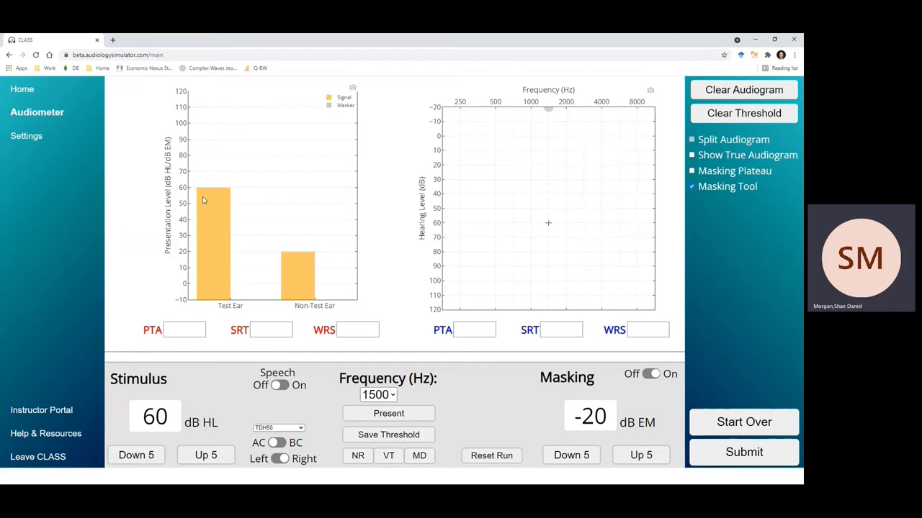
pyautogui.moveTo(234, 190)
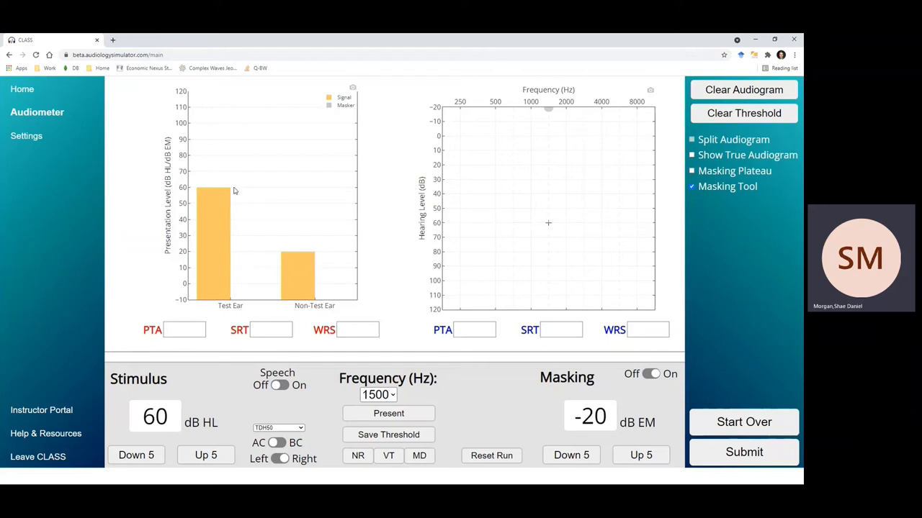
pyautogui.moveTo(292, 263)
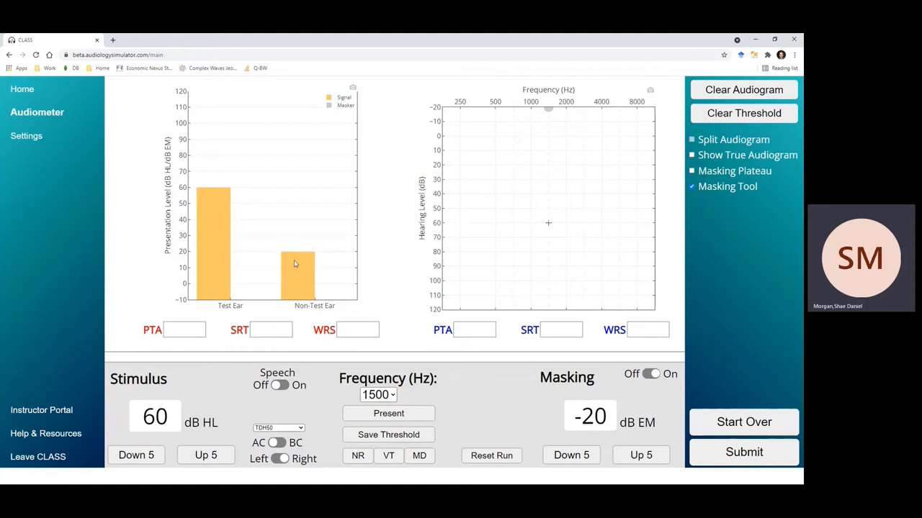
pyautogui.moveTo(290, 254)
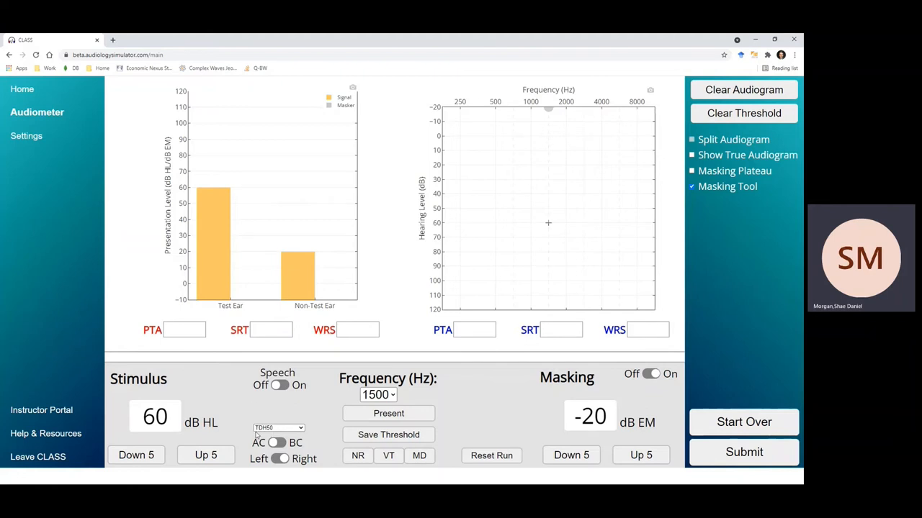
pyautogui.moveTo(276, 435)
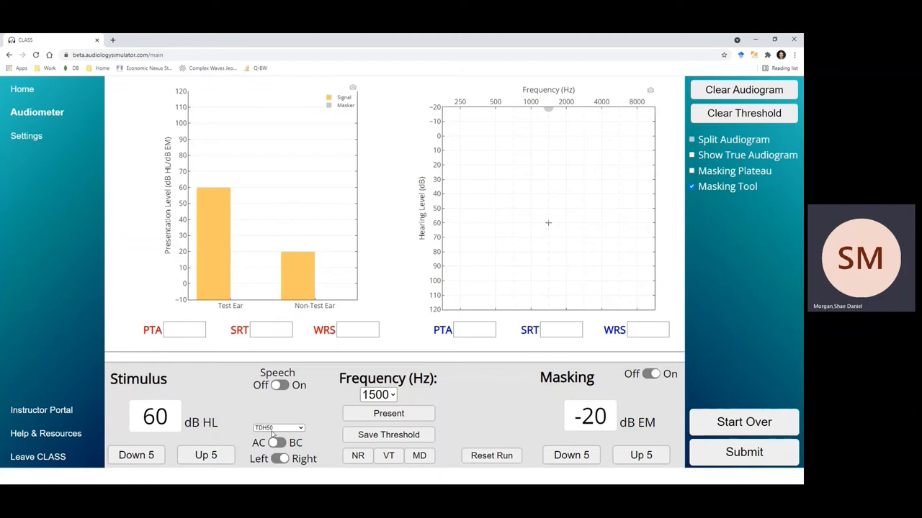
# Set EAR3A insert earphone interaural attenuation to 60 dB in Program Settings and save session settings.
pyautogui.click(278, 427)
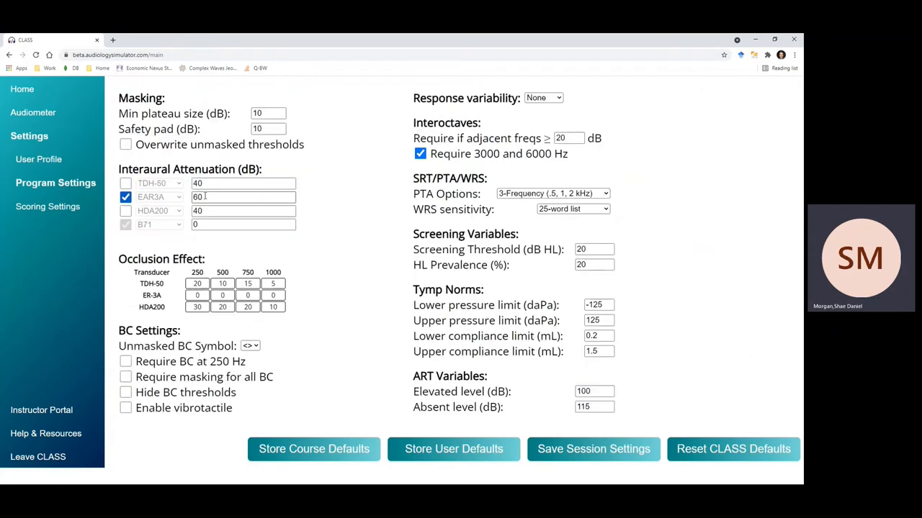
pyautogui.click(243, 197)
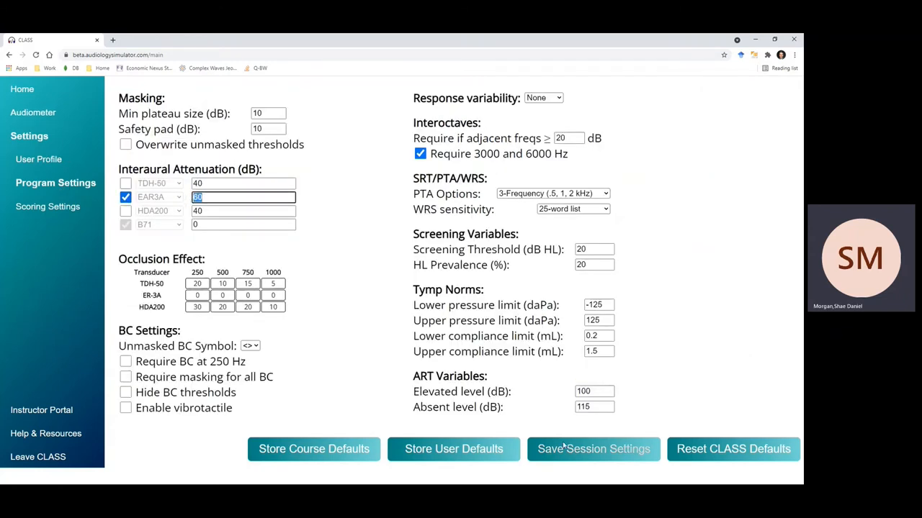
pyautogui.click(33, 112)
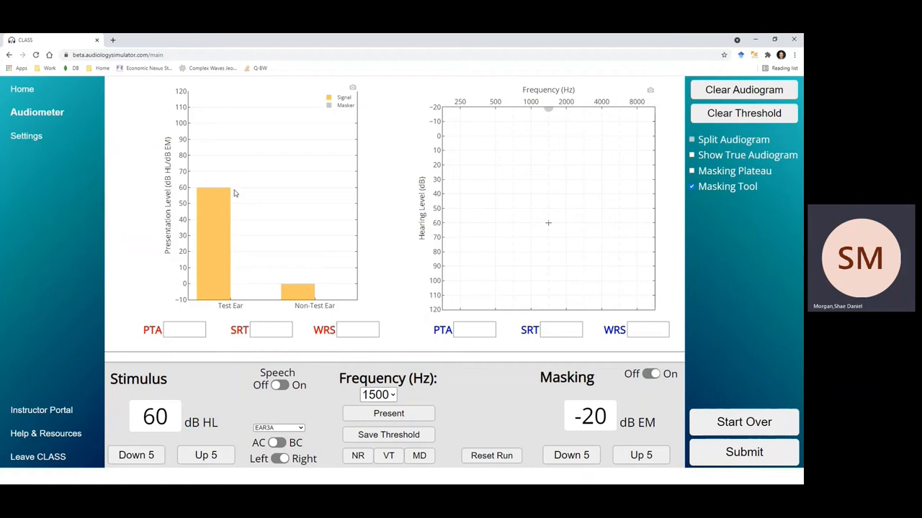
pyautogui.moveTo(292, 305)
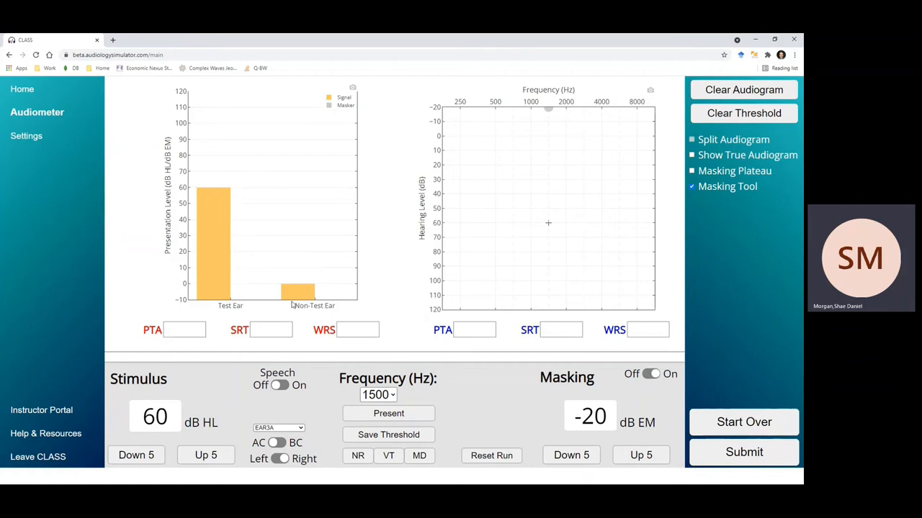
pyautogui.moveTo(276, 288)
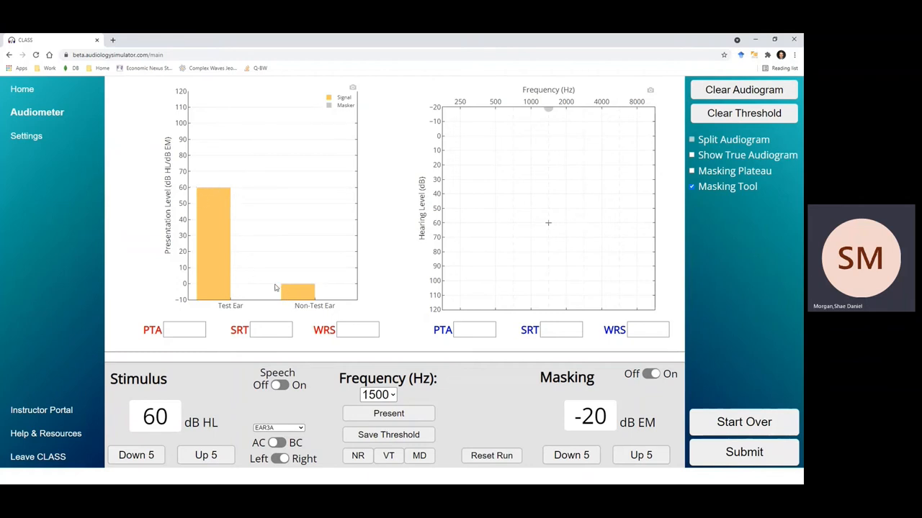
pyautogui.moveTo(294, 281)
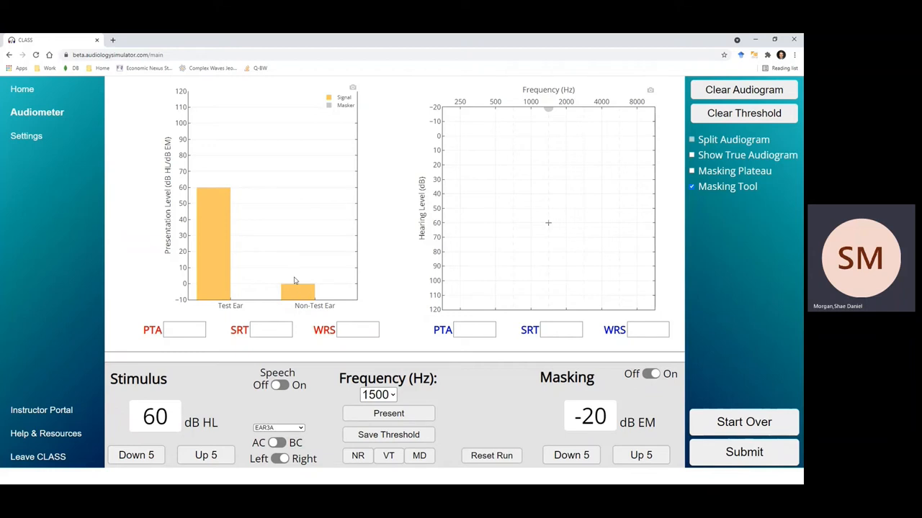
pyautogui.moveTo(236, 195)
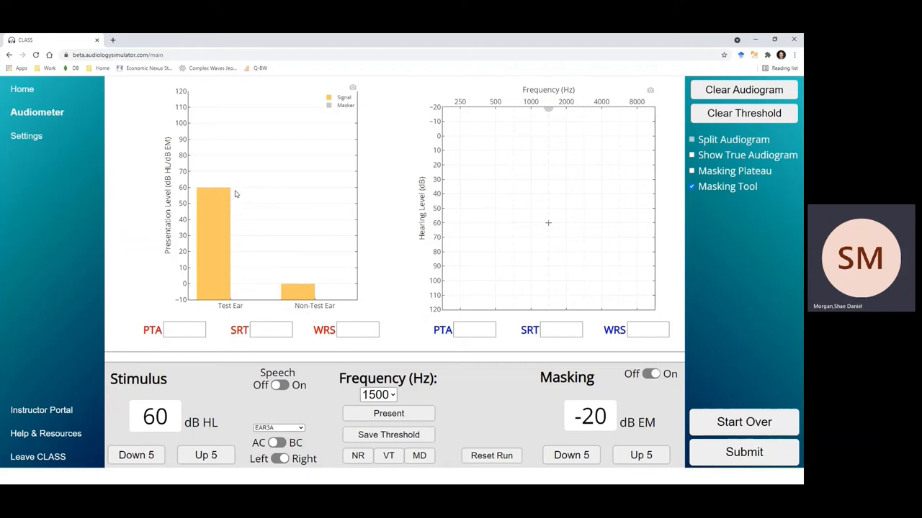
pyautogui.moveTo(234, 191)
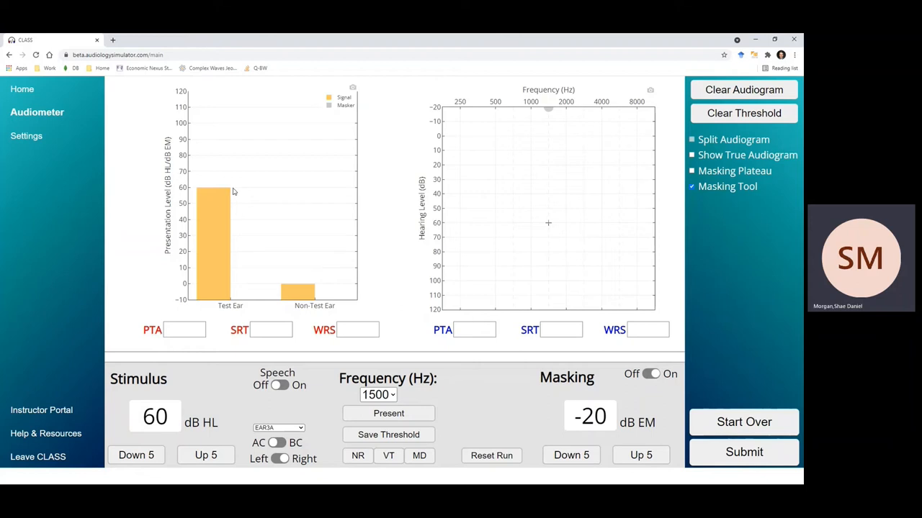
pyautogui.moveTo(272, 269)
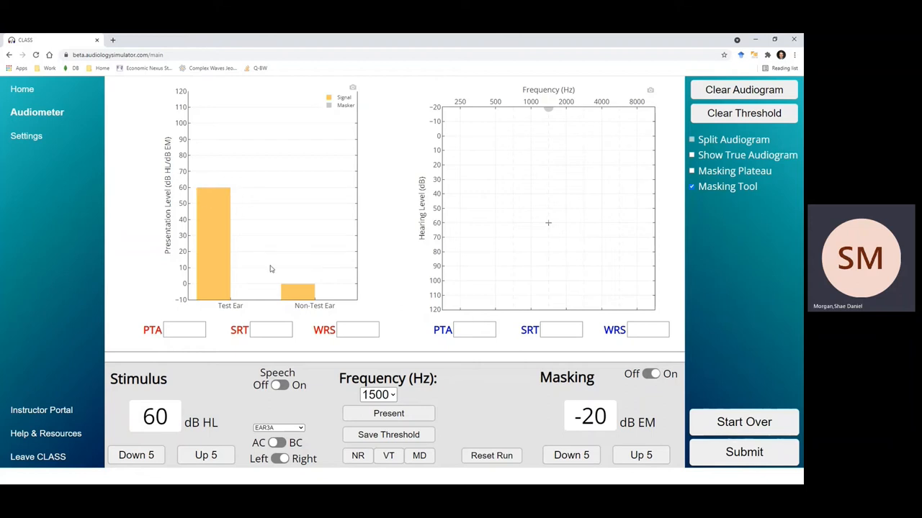
pyautogui.moveTo(294, 282)
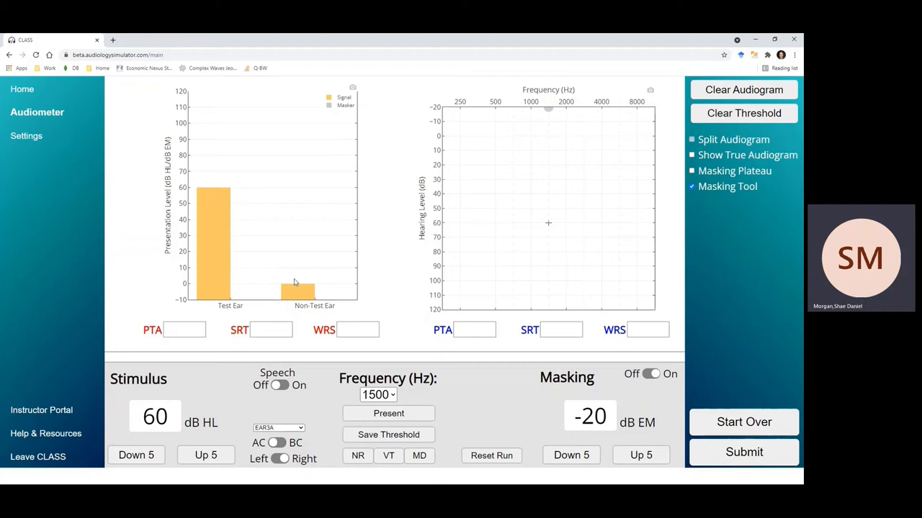
pyautogui.moveTo(253, 248)
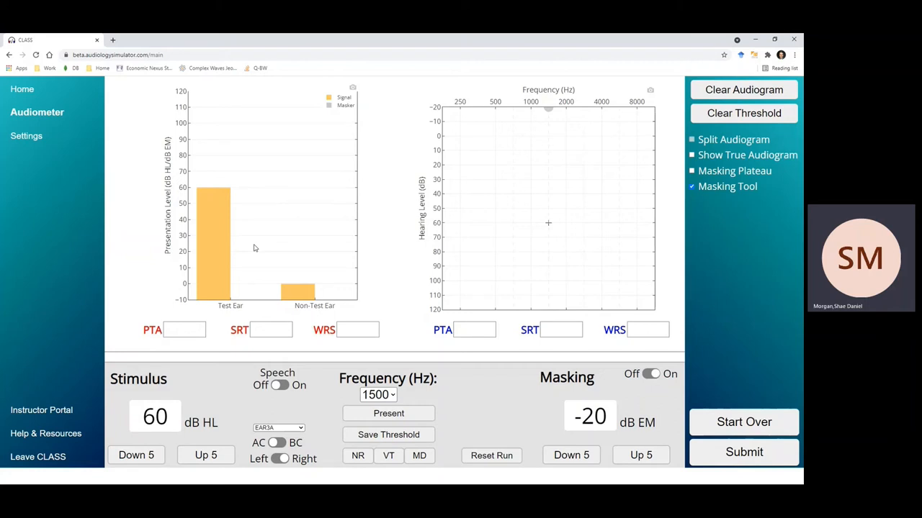
pyautogui.moveTo(197, 193)
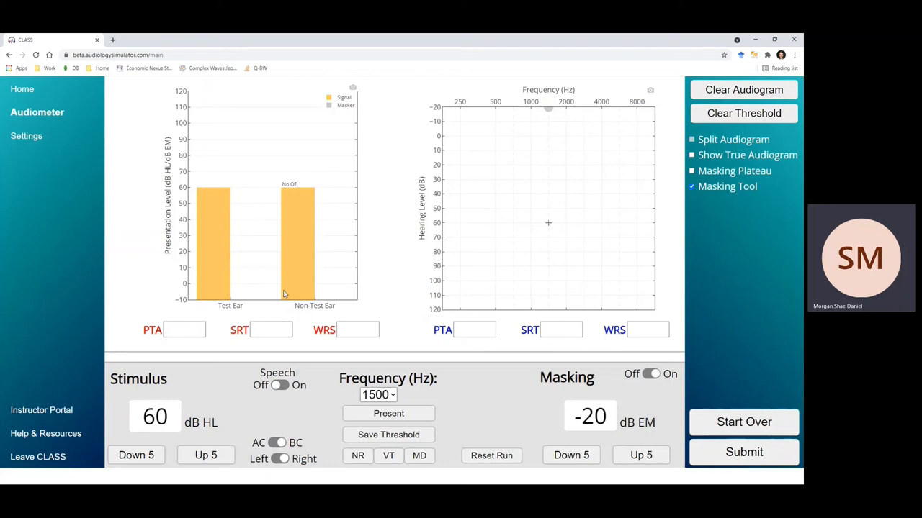
pyautogui.moveTo(267, 245)
pyautogui.write('20')
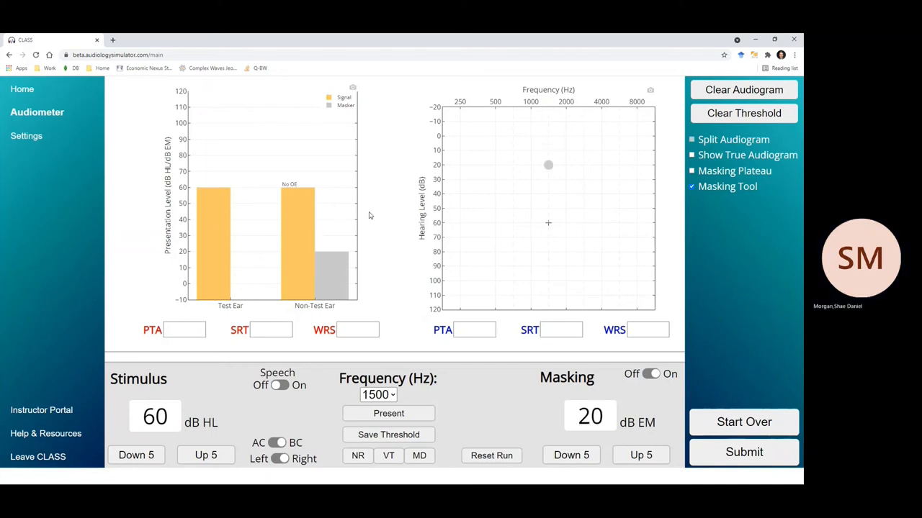
# Step the non-test-ear masker up in 5 dB increments to 70 dB EM.
pyautogui.click(640, 455)
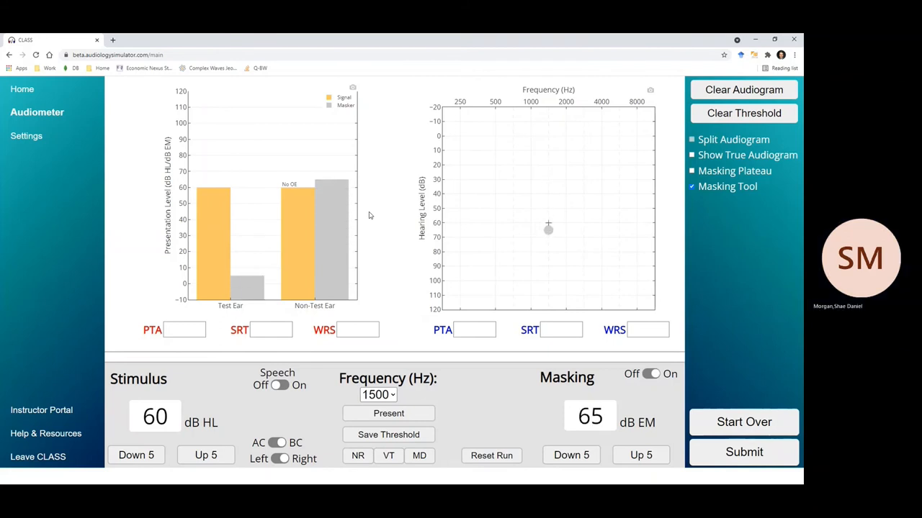
pyautogui.click(640, 455)
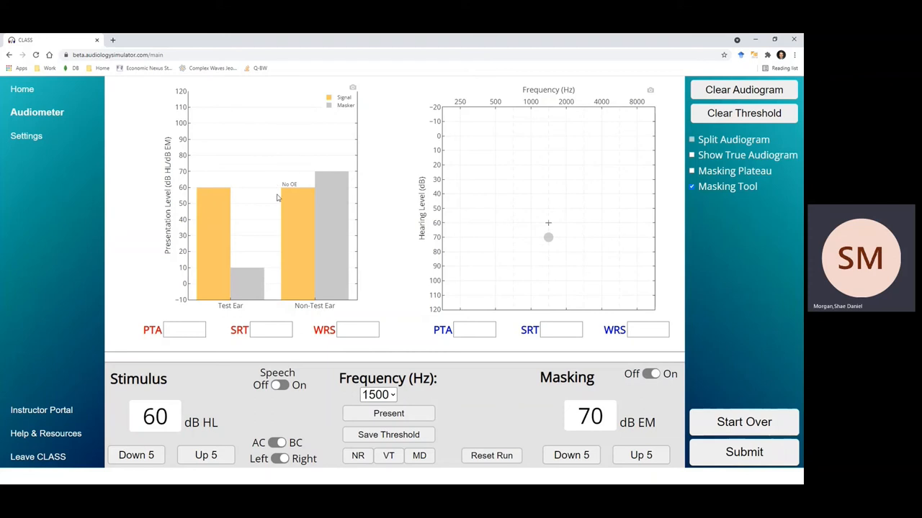
pyautogui.moveTo(306, 197)
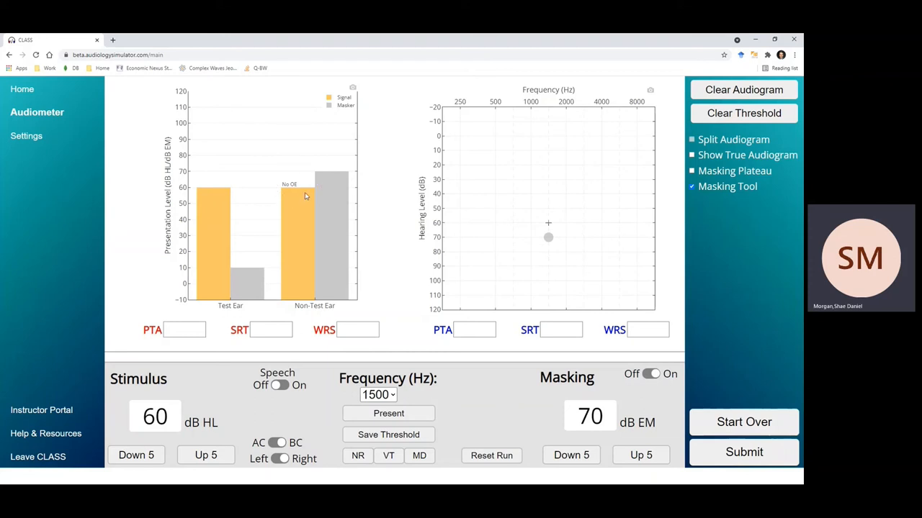
pyautogui.moveTo(315, 188)
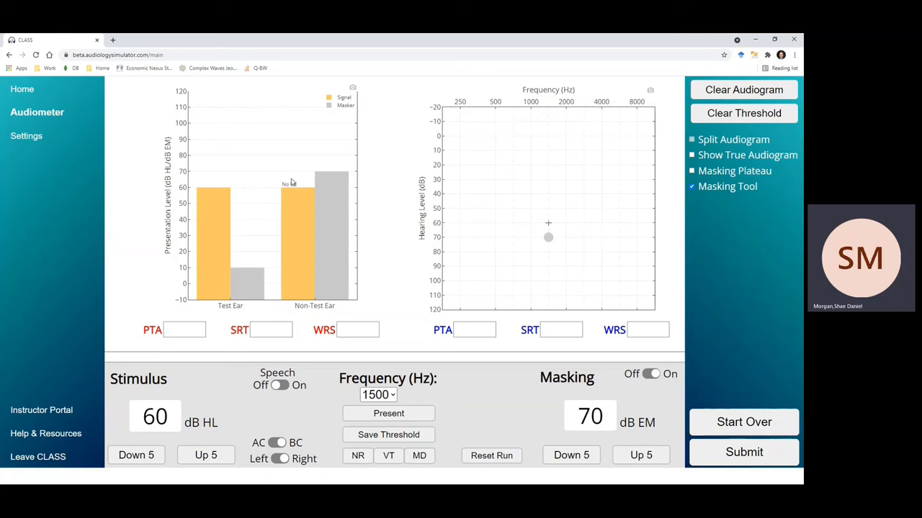
pyautogui.moveTo(360, 173)
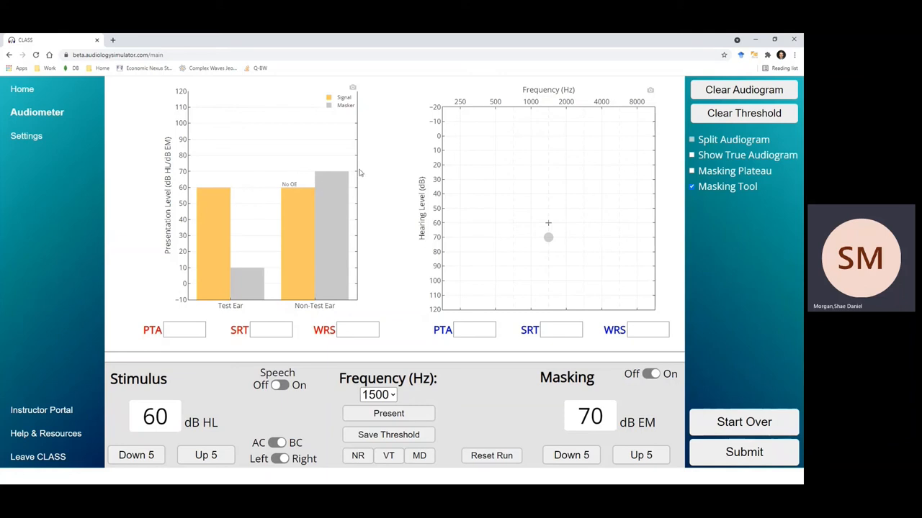
pyautogui.moveTo(332, 167)
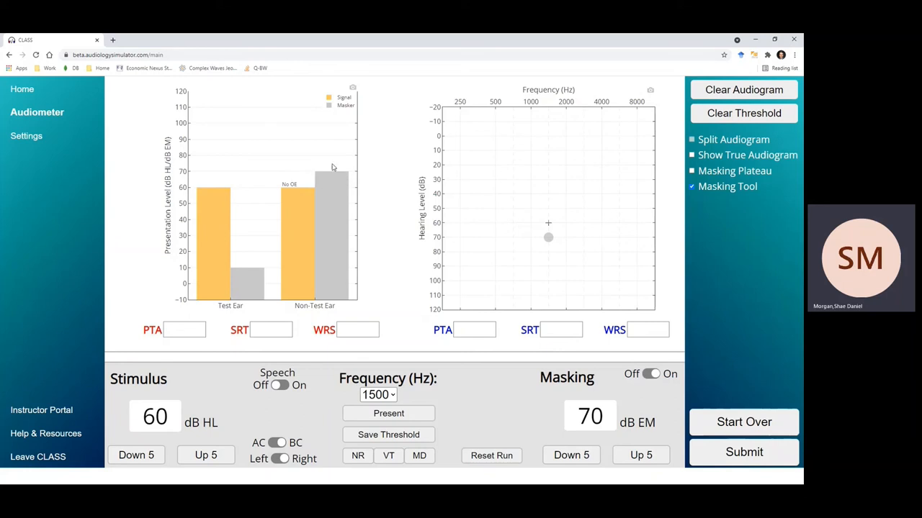
pyautogui.moveTo(343, 178)
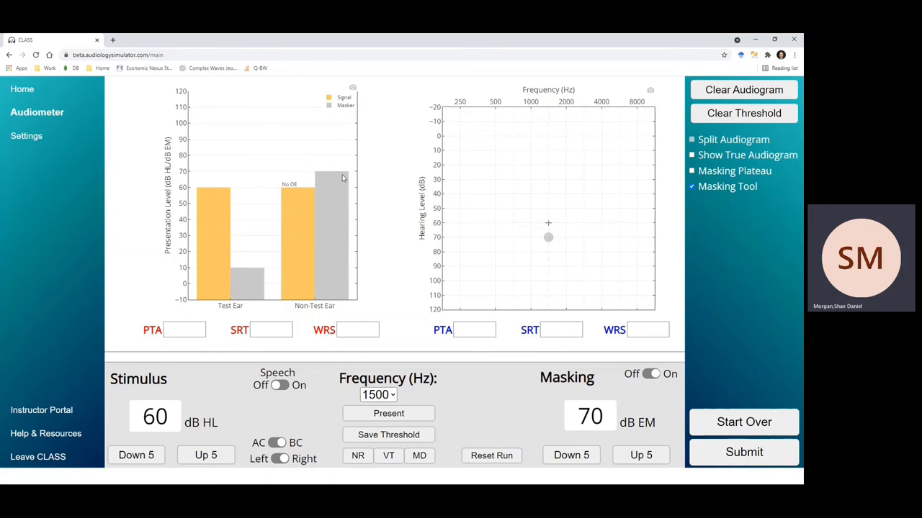
pyautogui.moveTo(328, 179)
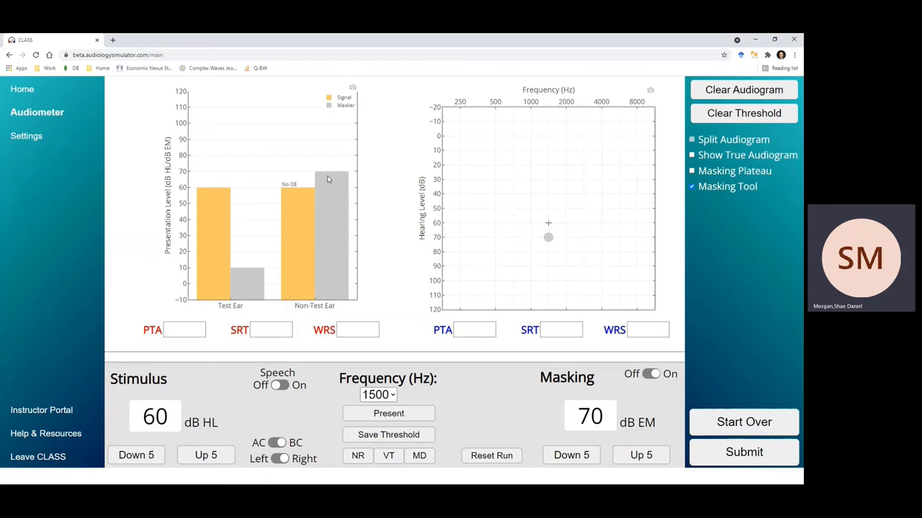
pyautogui.moveTo(323, 178)
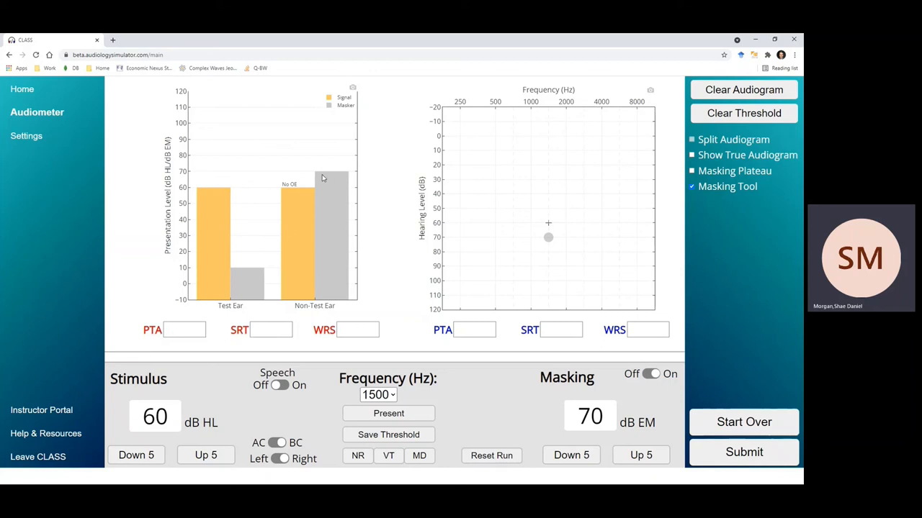
pyautogui.moveTo(350, 184)
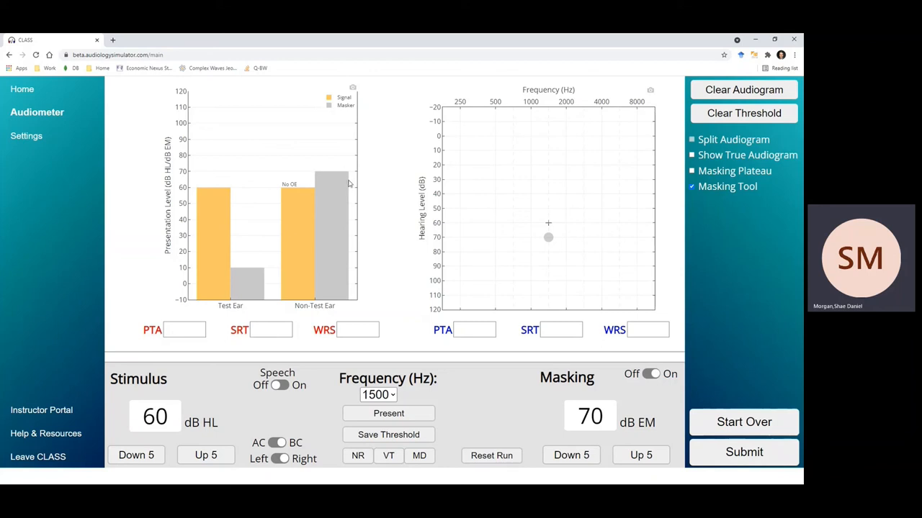
pyautogui.moveTo(319, 177)
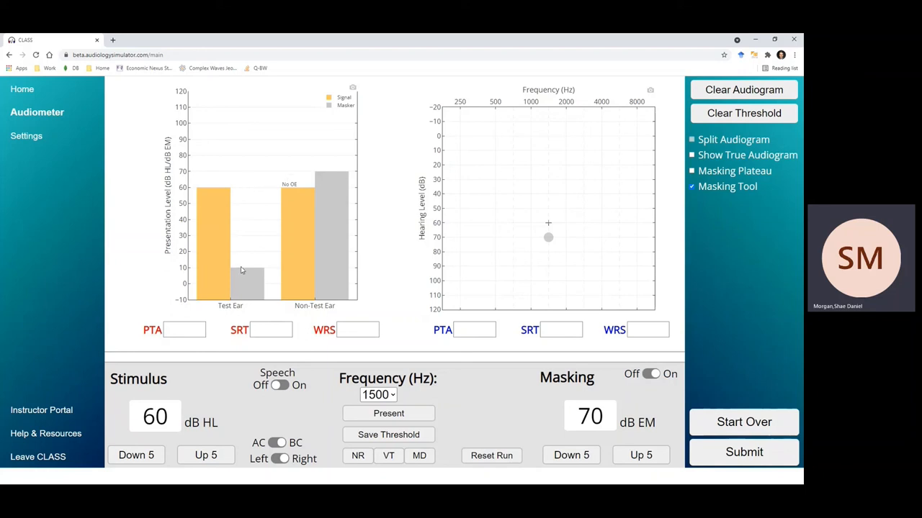
pyautogui.moveTo(258, 270)
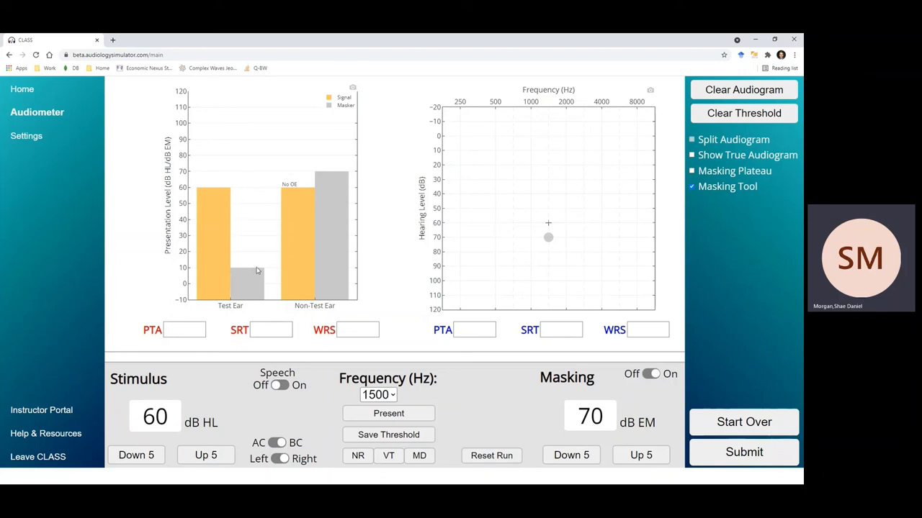
pyautogui.moveTo(237, 274)
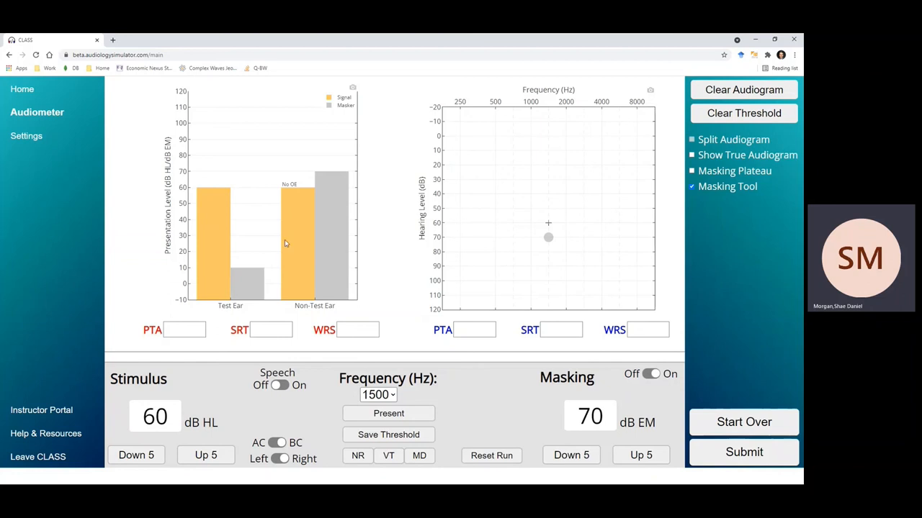
pyautogui.moveTo(355, 176)
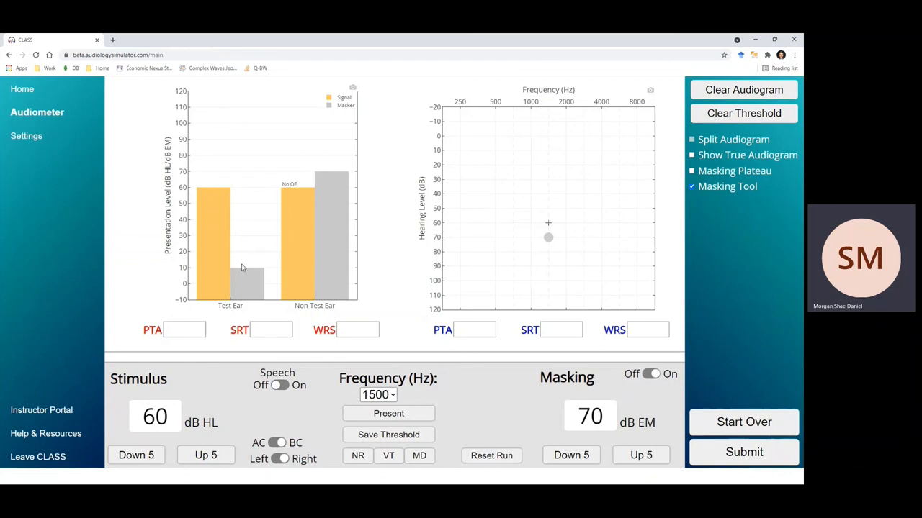
pyautogui.moveTo(307, 216)
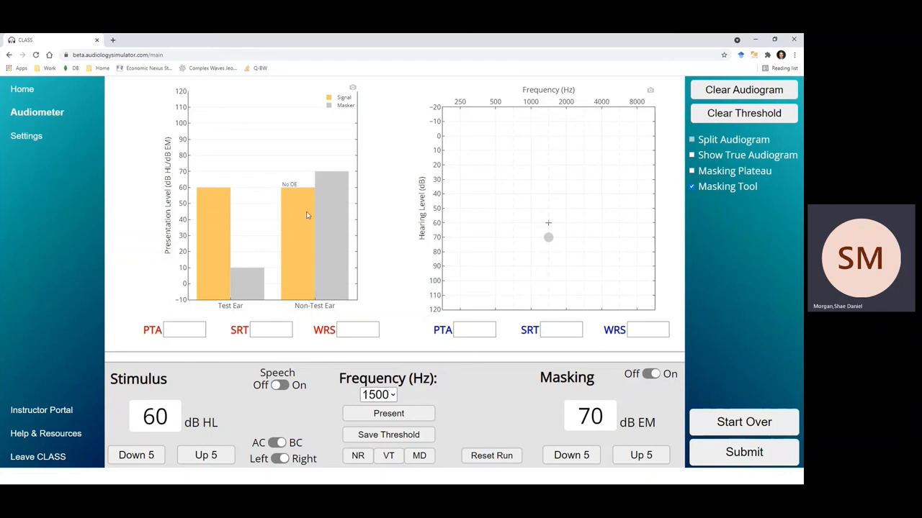